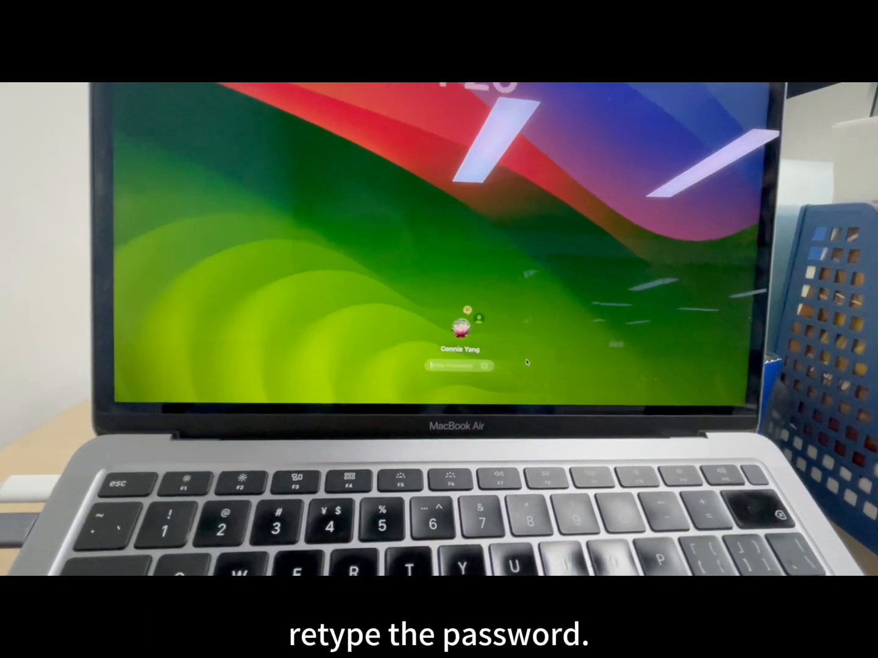
Step: Enter a wrong password at the login window to trigger the Reset Password assistant
text(password)
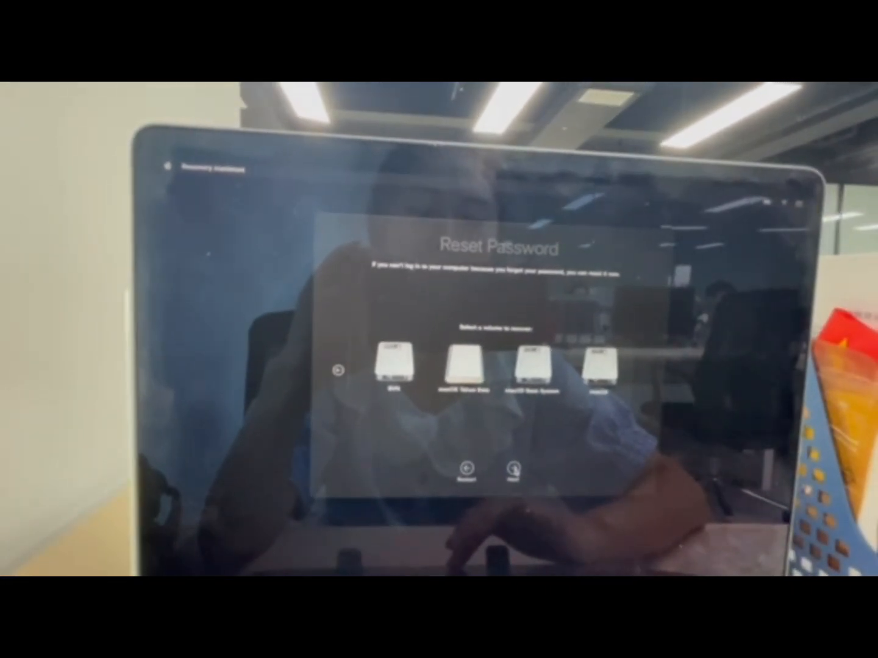
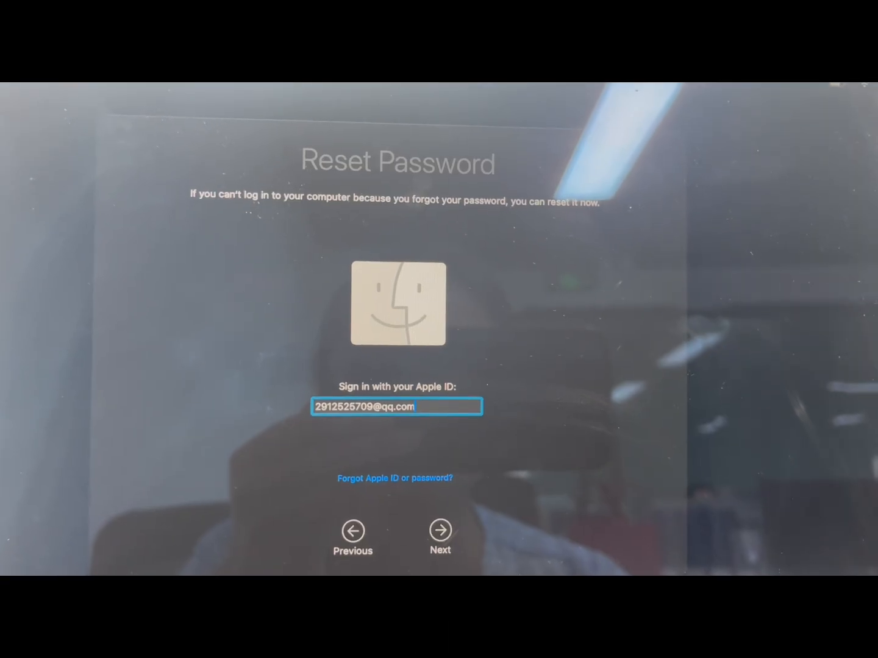
click(440, 529)
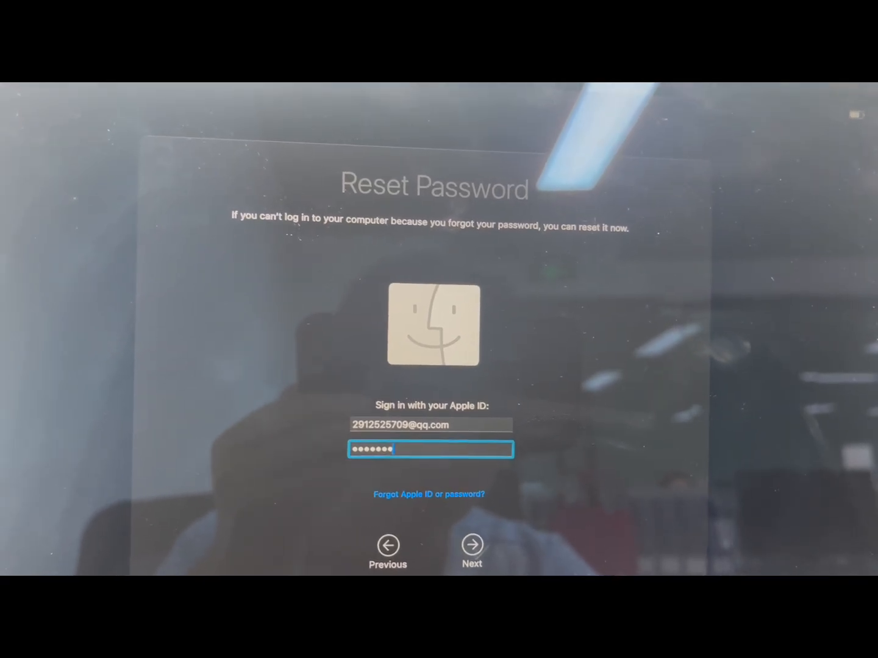
click(470, 544)
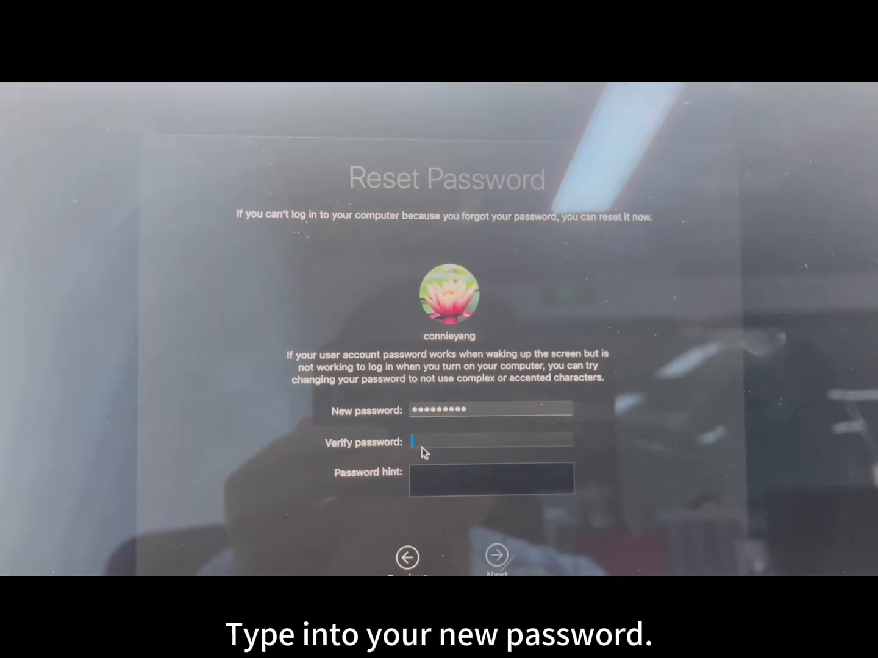
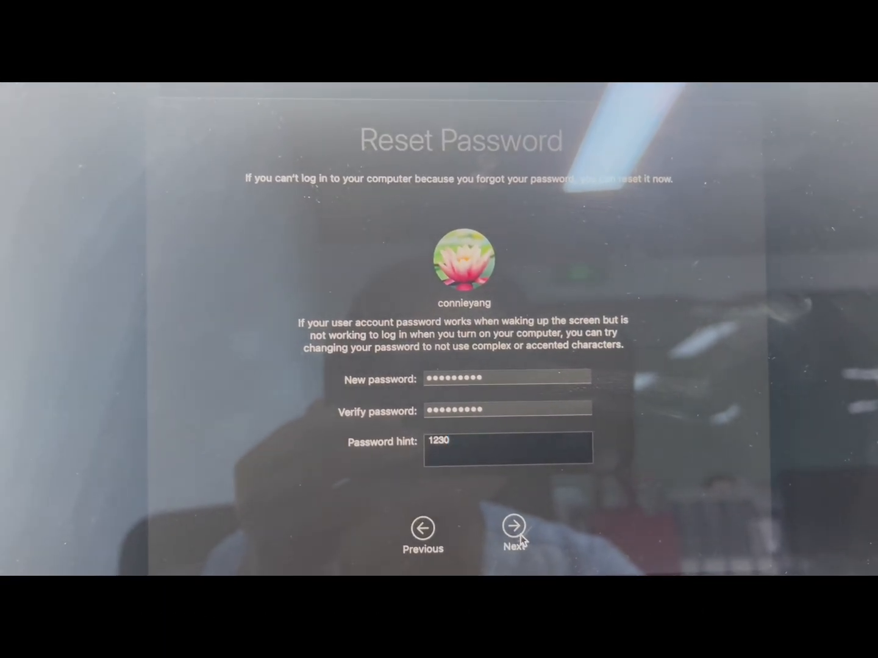
Step: Verify the new password, add hint '123', and submit the password reset
click(514, 527)
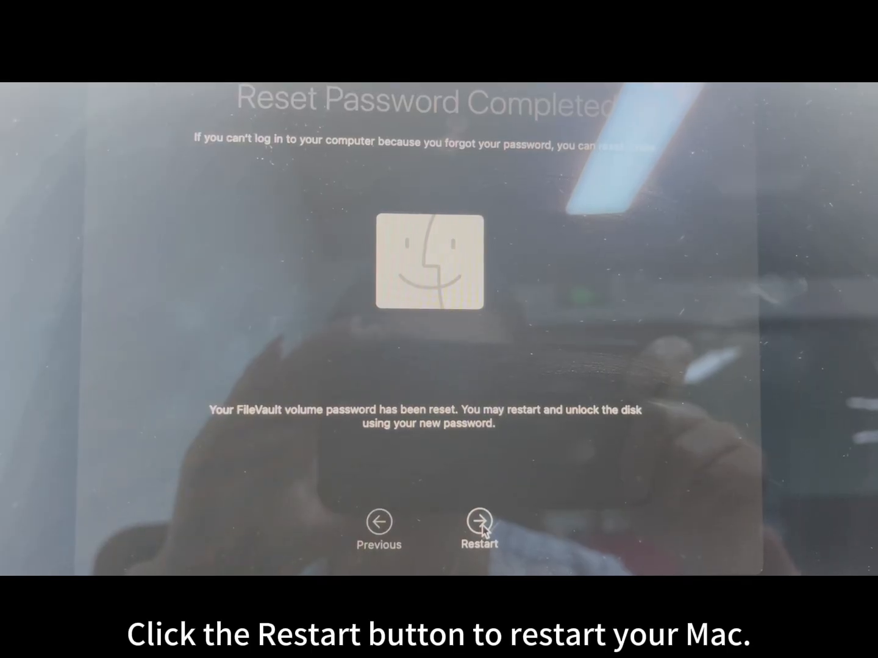
Step: Restart the Mac into Recovery and continue from Options to the utilities window
click(479, 522)
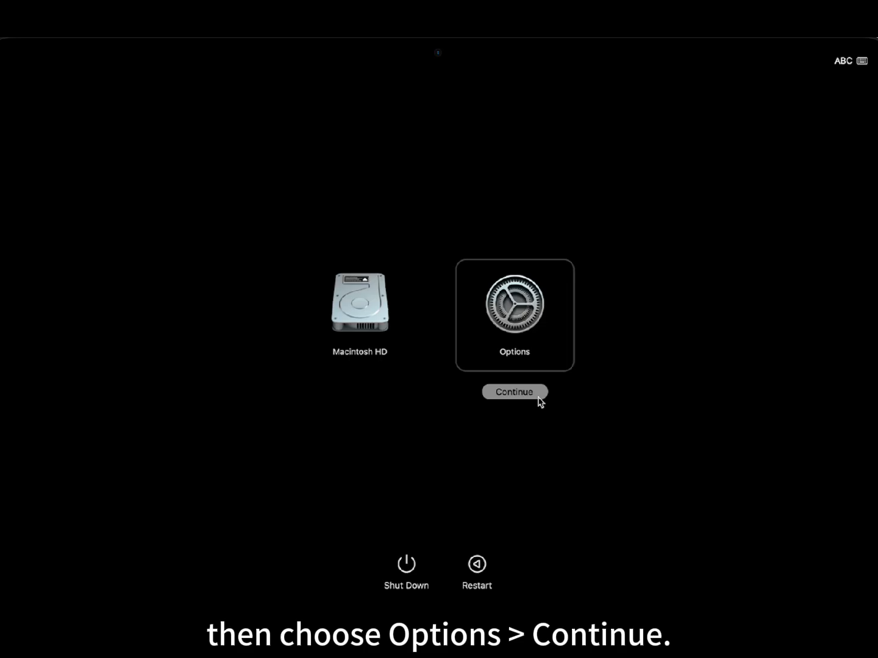
click(515, 391)
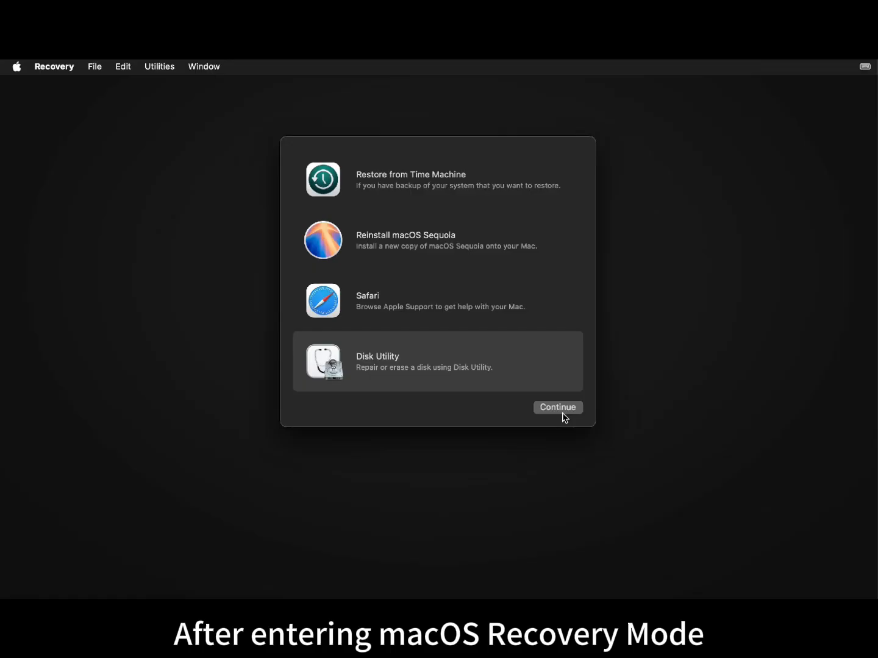